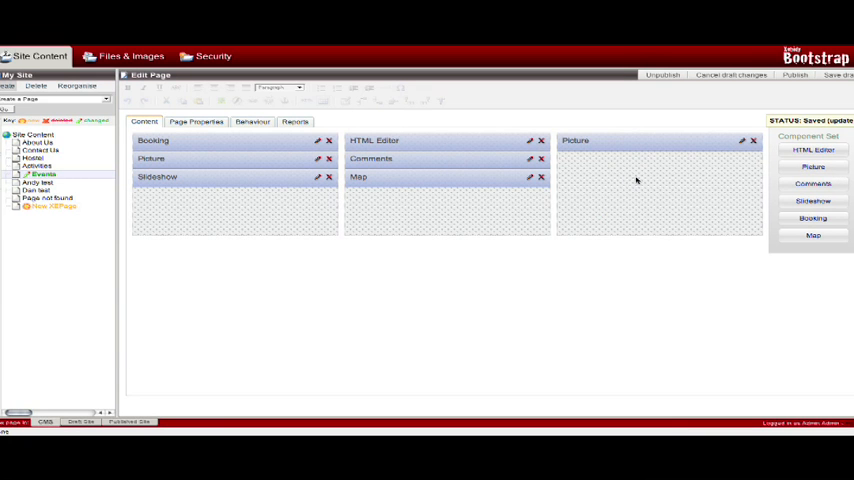
pyautogui.moveTo(540, 274)
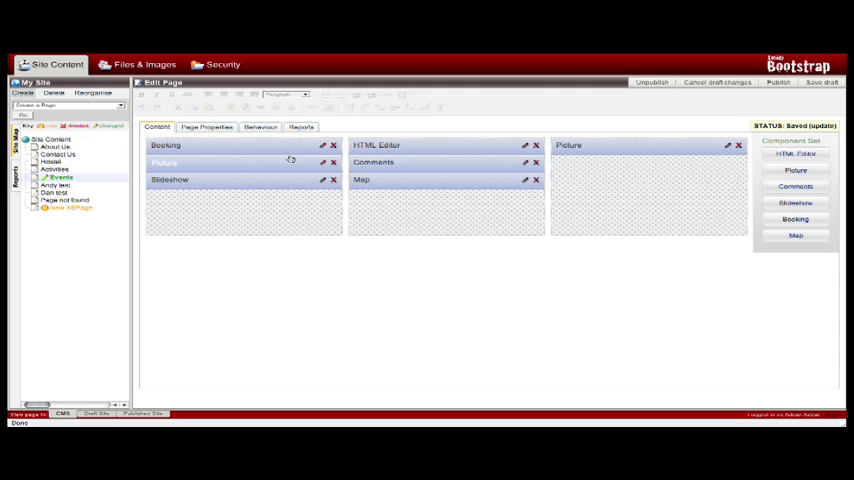
pyautogui.moveTo(408, 148)
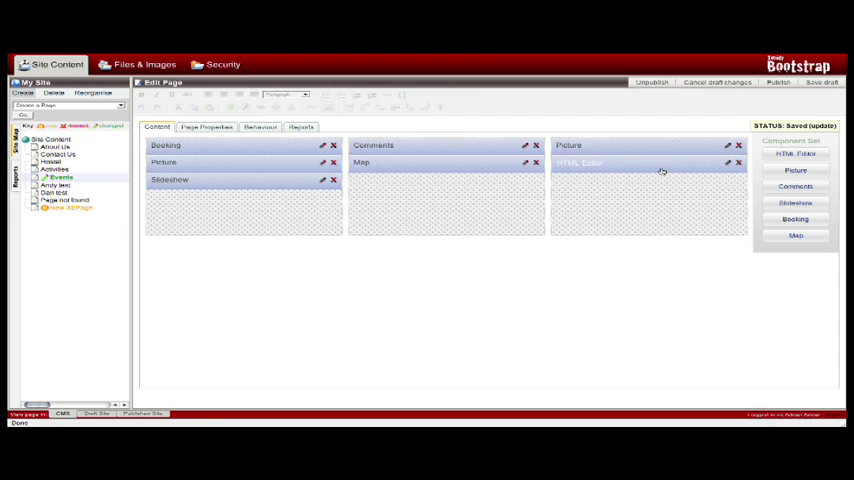
pyautogui.moveTo(640, 172)
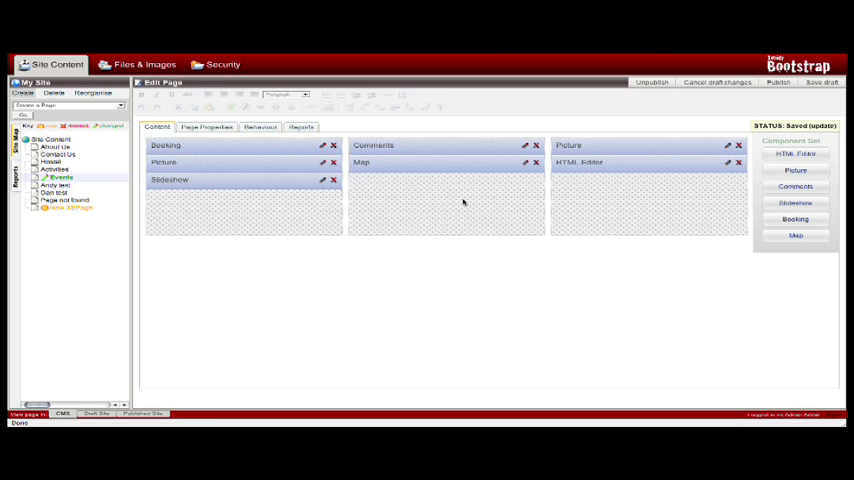
pyautogui.moveTo(464, 202)
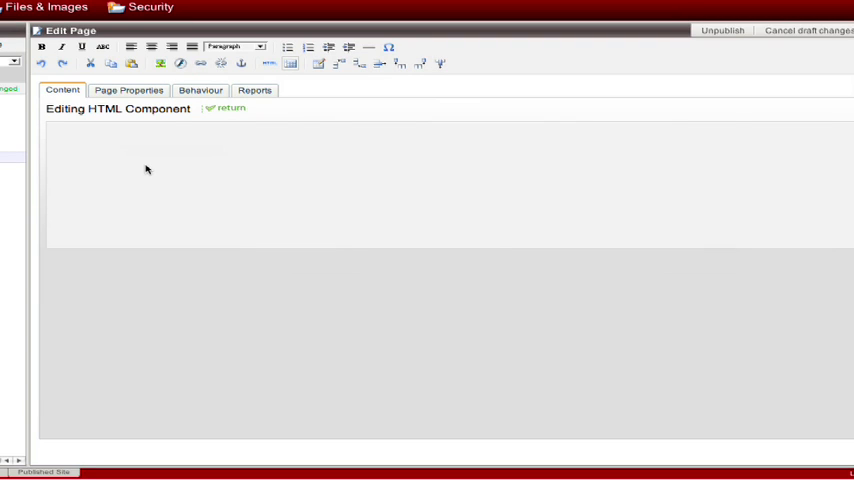
# Enter 'My Page Header' styled as Heading 1 and return to the page layout.
pyautogui.write('My Page Header')
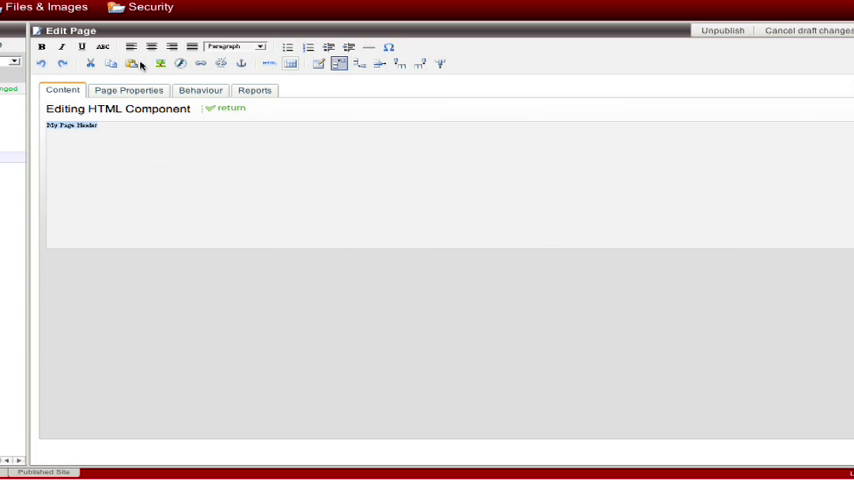
pyautogui.click(234, 46)
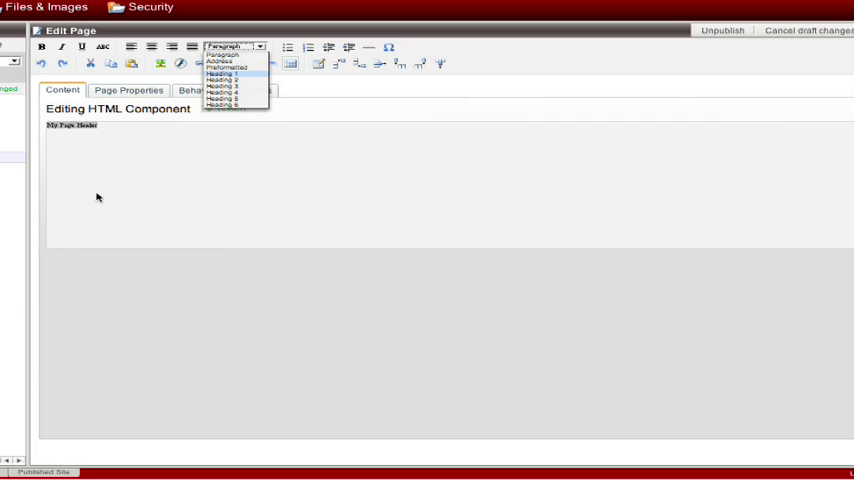
pyautogui.click(220, 72)
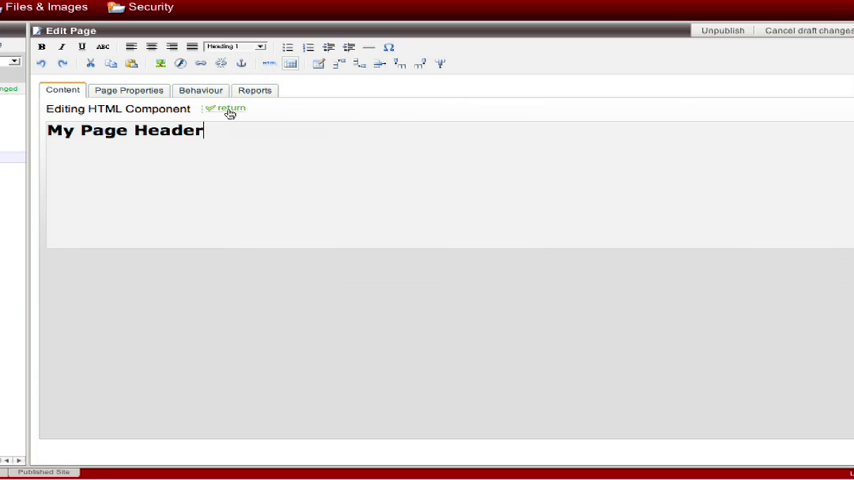
pyautogui.click(228, 108)
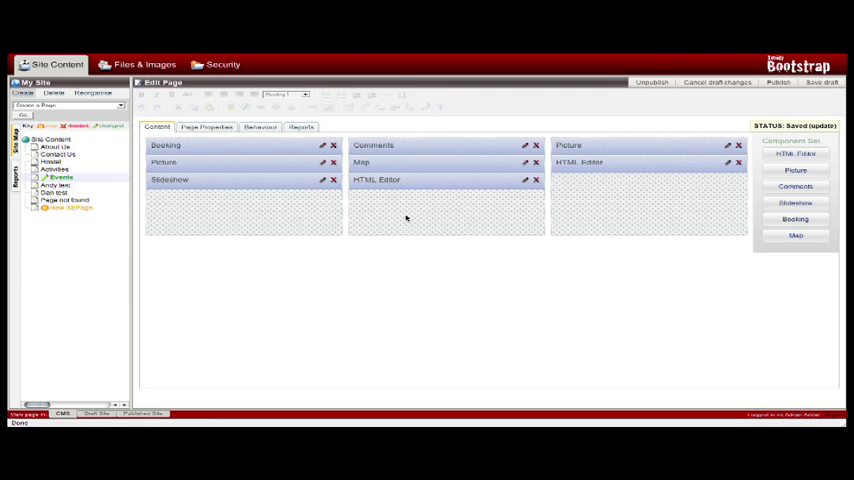
pyautogui.moveTo(624, 202)
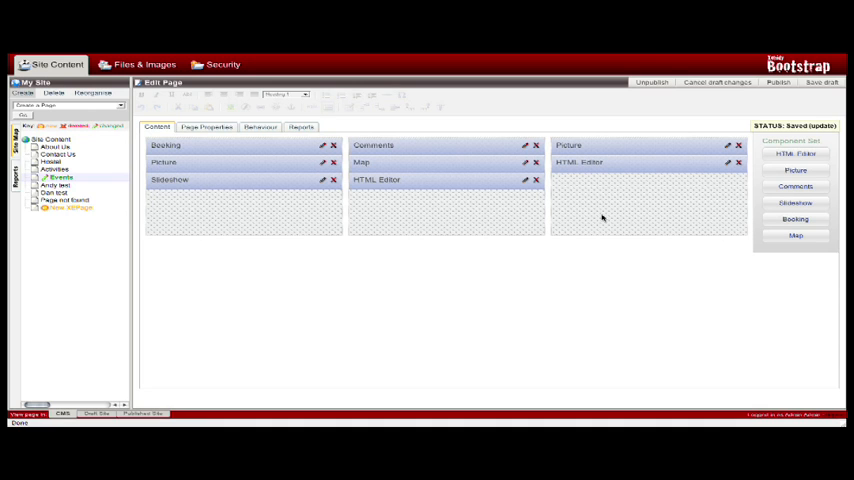
pyautogui.moveTo(202, 214)
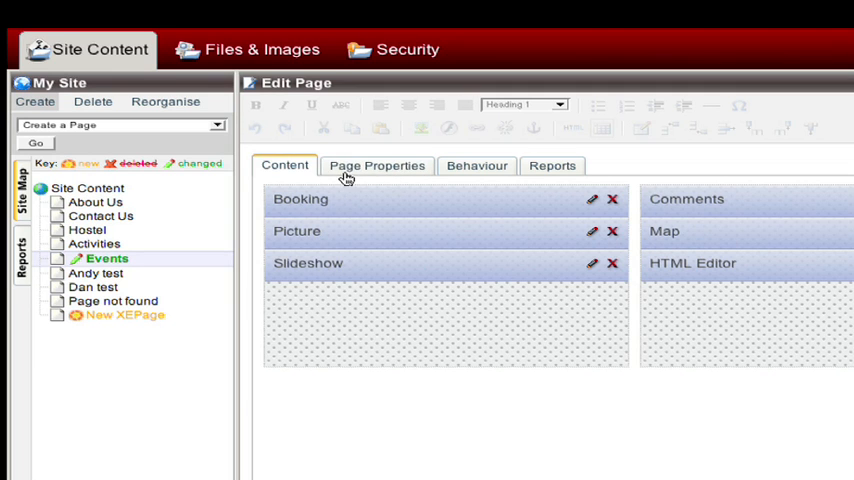
pyautogui.moveTo(376, 164)
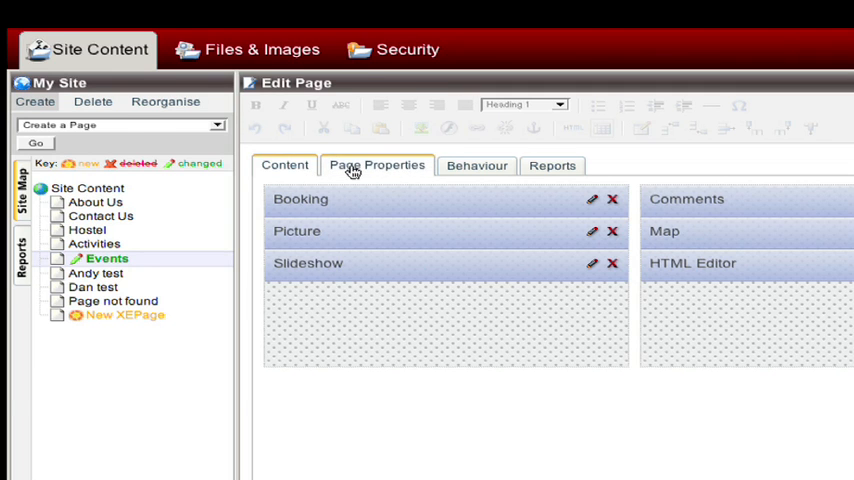
# Show the Events page's Page Properties with name and navigation label 'Events'.
pyautogui.click(376, 164)
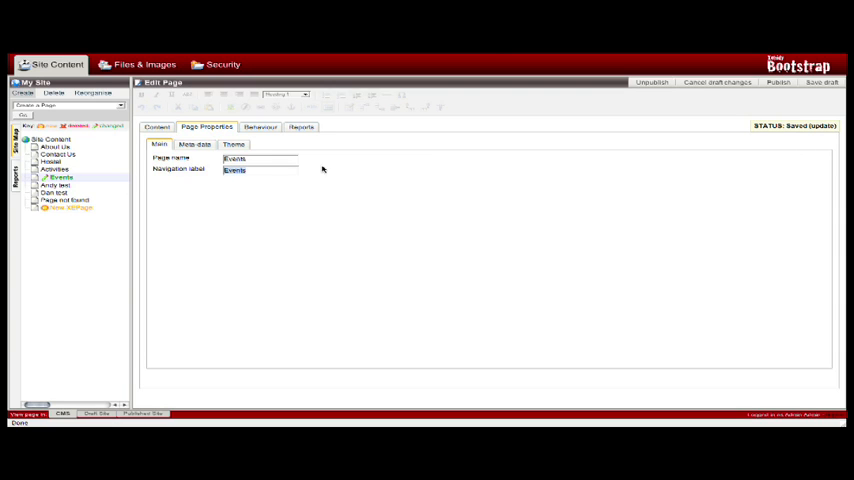
# Change the navigation label to 'Event Navigation Title', keeping the page name 'Events'.
pyautogui.write('events')
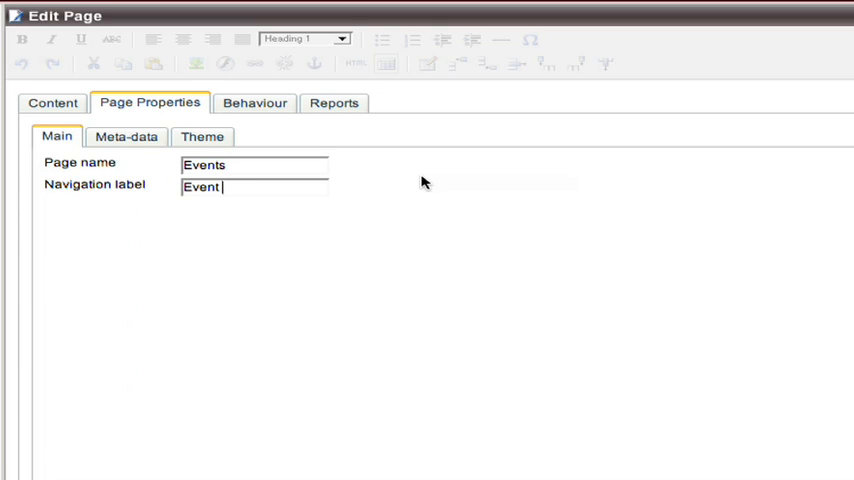
pyautogui.write('Naviga')
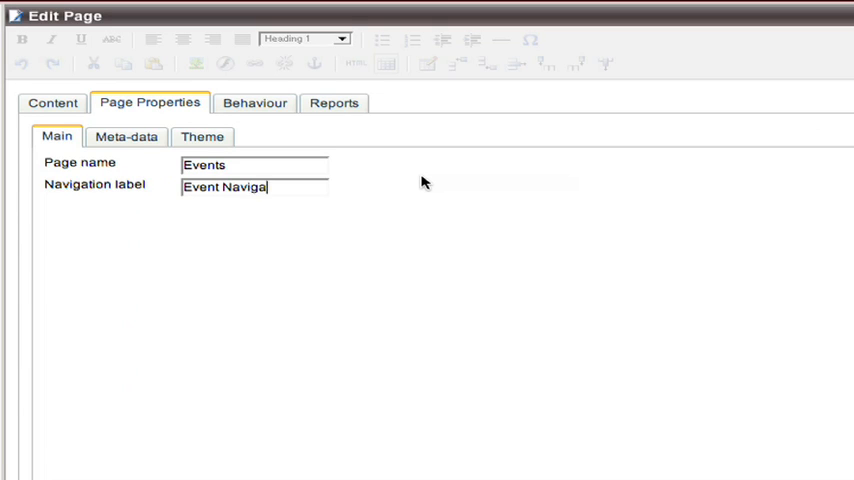
pyautogui.write('tion Title')
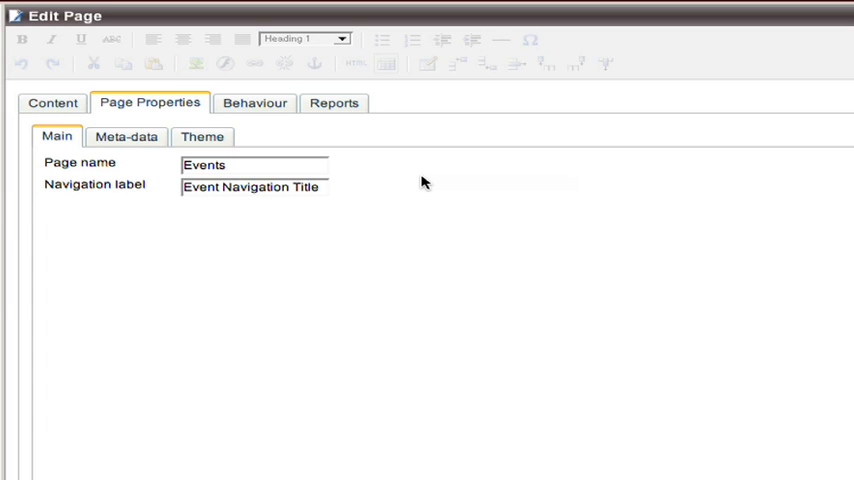
pyautogui.moveTo(504, 174)
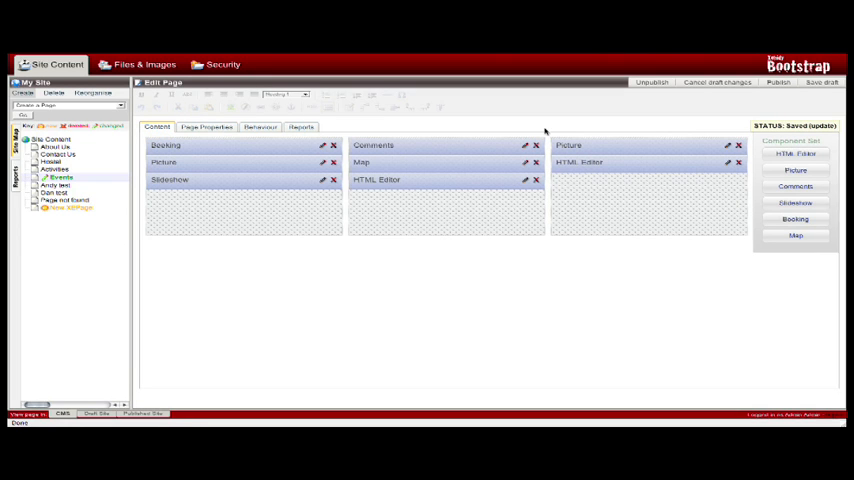
pyautogui.moveTo(512, 200)
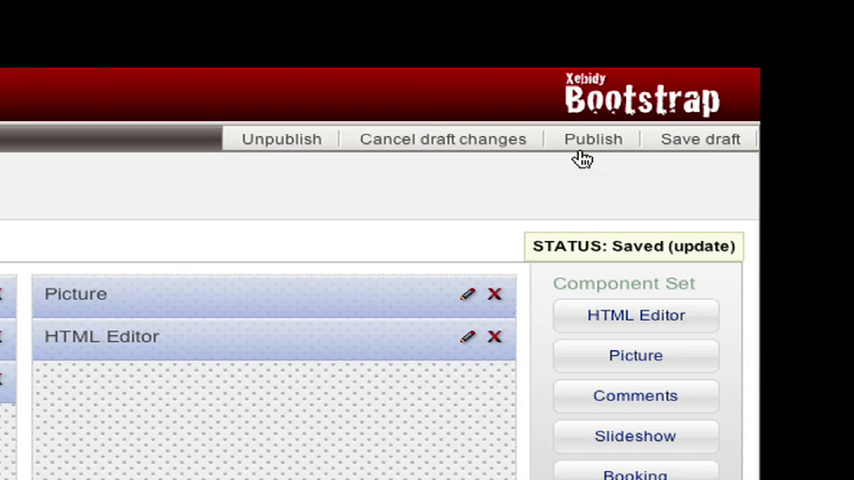
pyautogui.moveTo(684, 144)
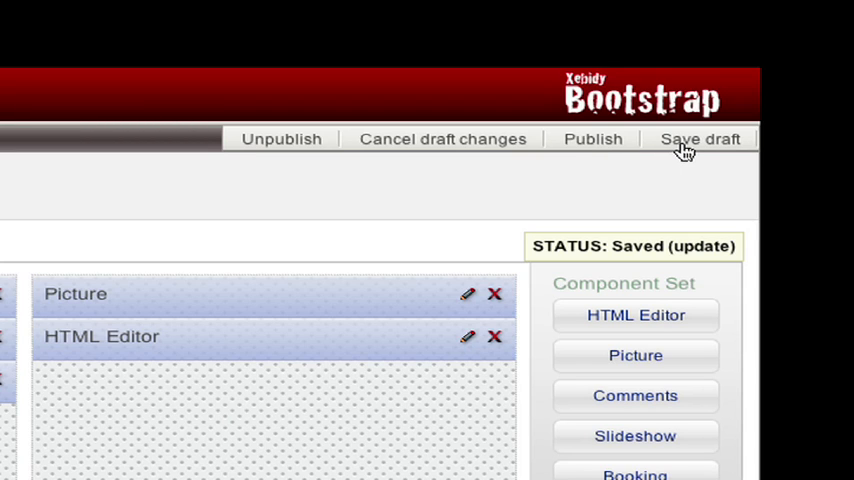
pyautogui.moveTo(684, 150)
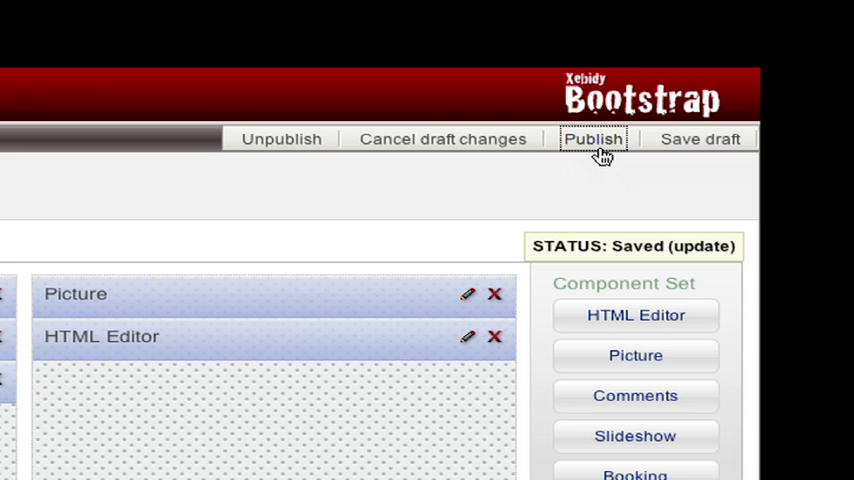
# Publish the Events page so its saved draft changes go live.
pyautogui.click(594, 140)
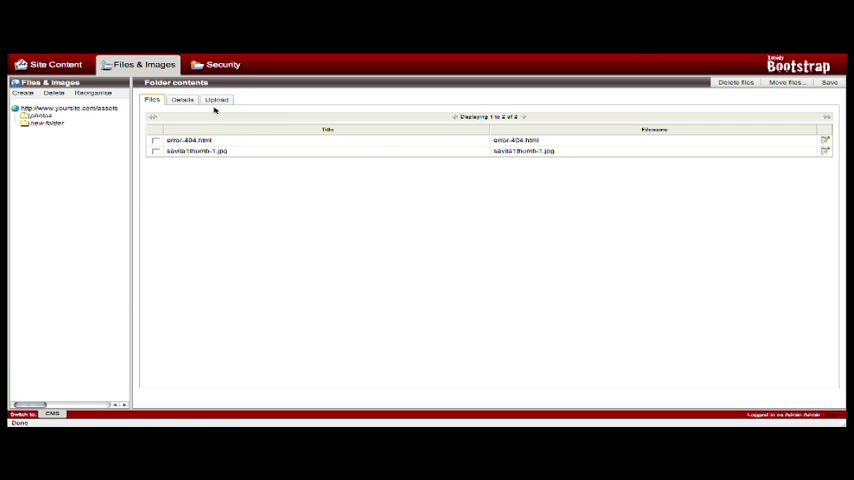
# Upload the thumbnail image from the desktop into the site's file store.
pyautogui.click(216, 100)
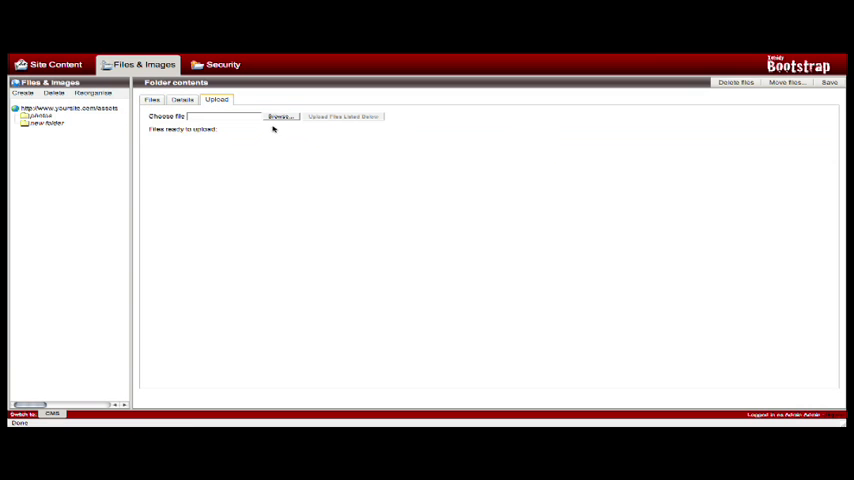
pyautogui.click(280, 116)
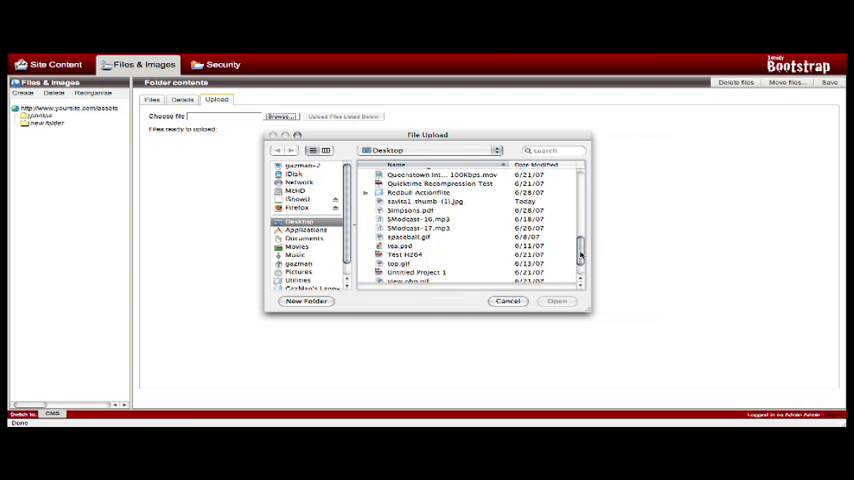
pyautogui.click(424, 192)
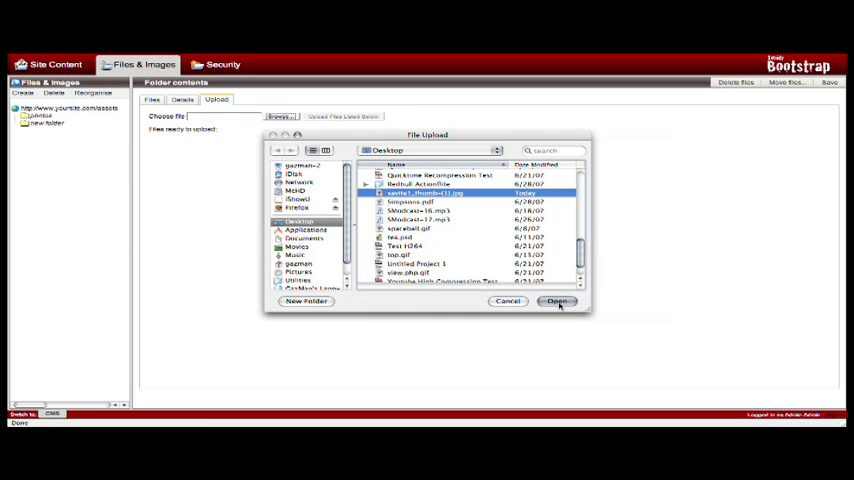
pyautogui.click(556, 300)
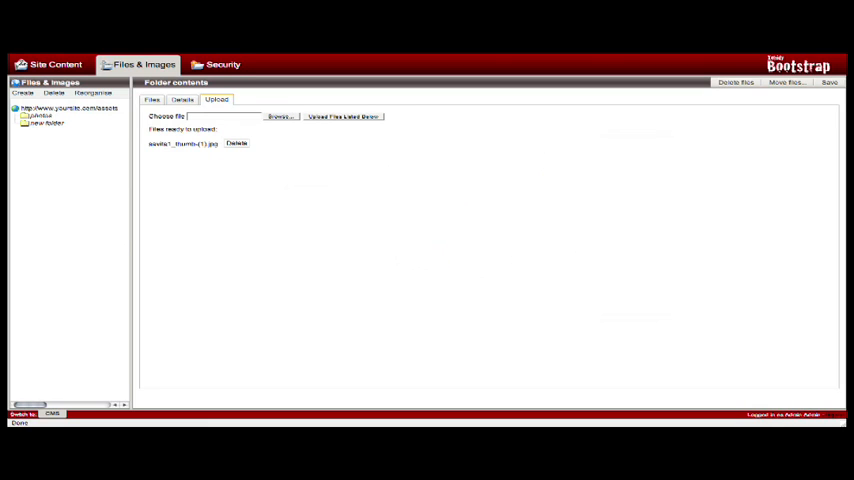
pyautogui.click(340, 116)
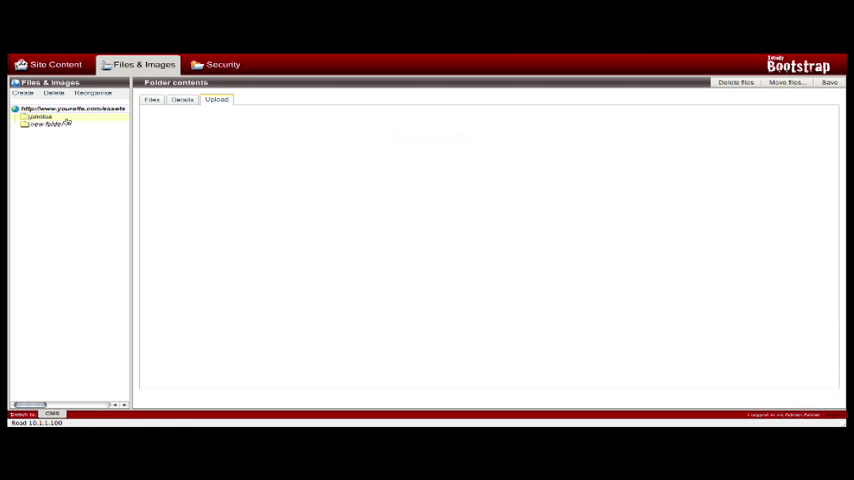
# Go back from Files & Images to the Site Content page list.
pyautogui.click(216, 100)
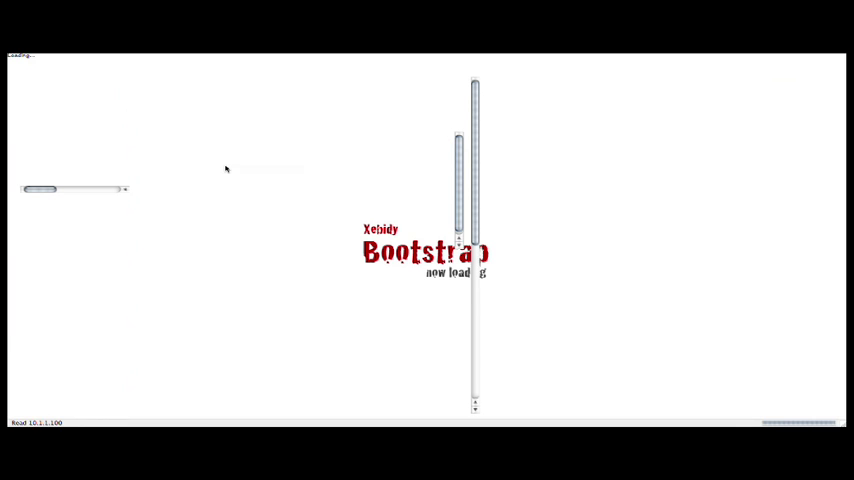
pyautogui.moveTo(226, 166)
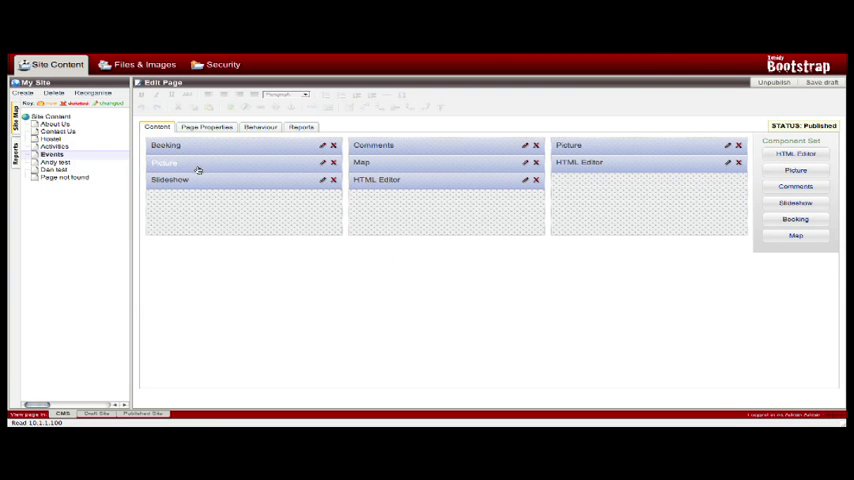
pyautogui.moveTo(324, 164)
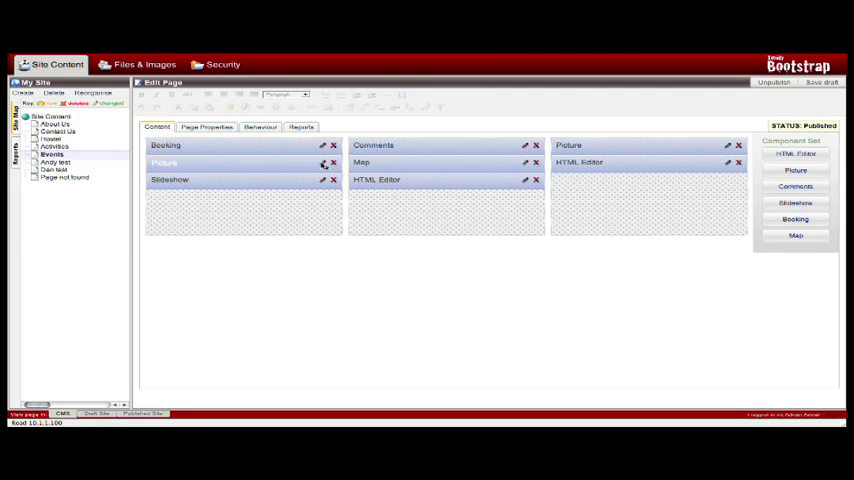
# Attach savita1thumb-1.jpg from the file store to the Picture component.
pyautogui.click(324, 164)
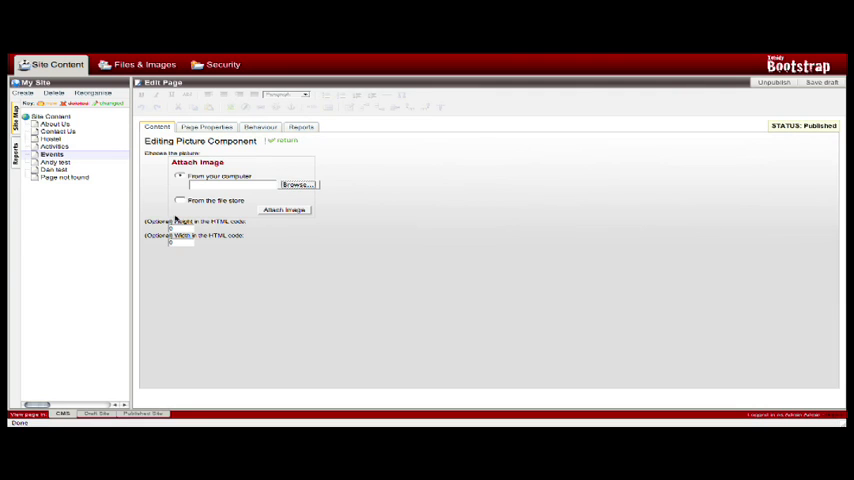
pyautogui.click(180, 200)
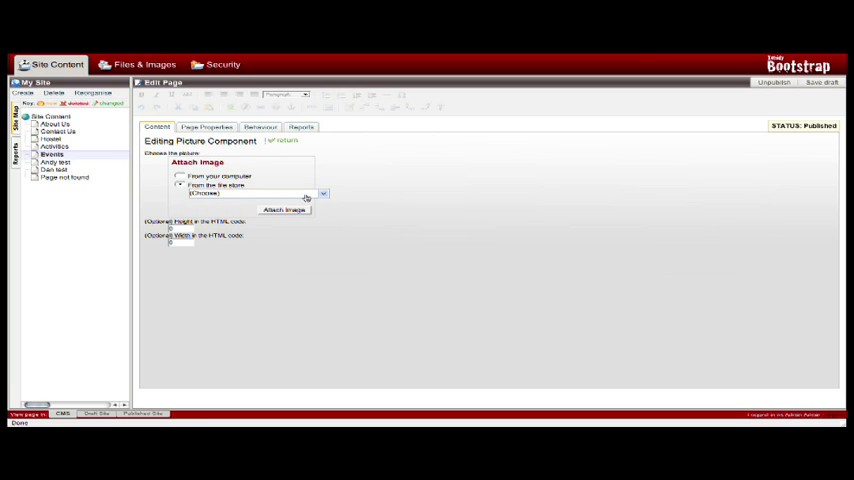
pyautogui.click(308, 192)
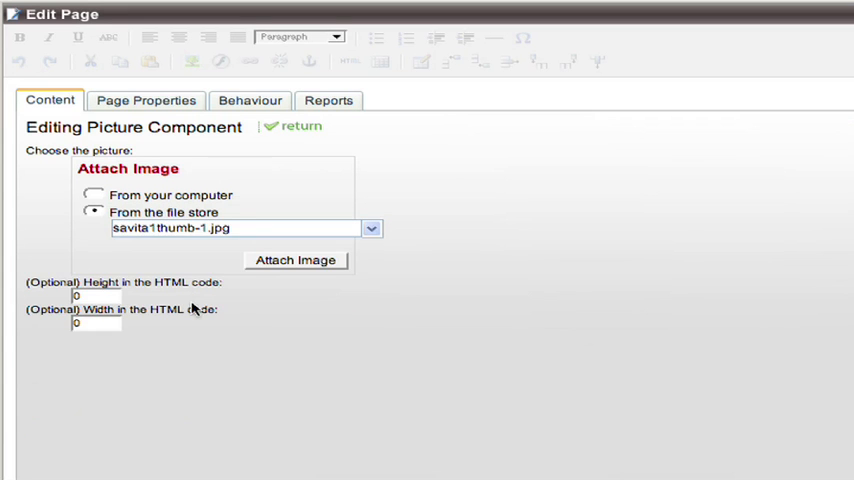
pyautogui.click(296, 260)
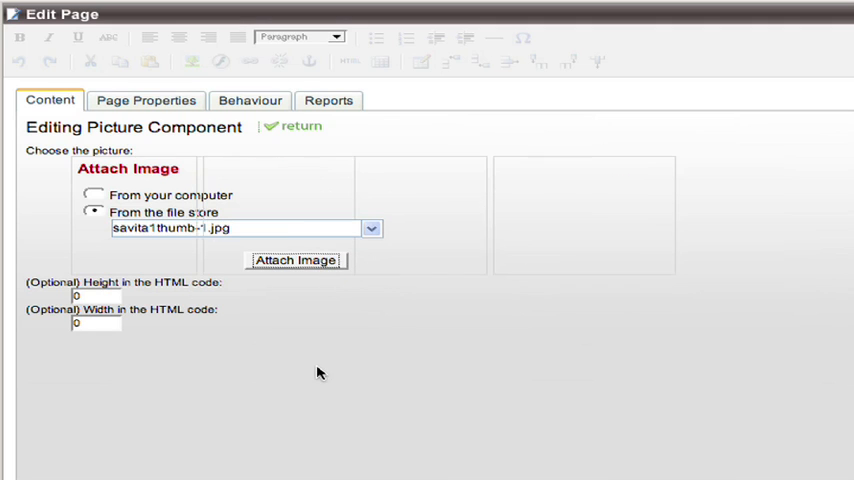
pyautogui.click(296, 260)
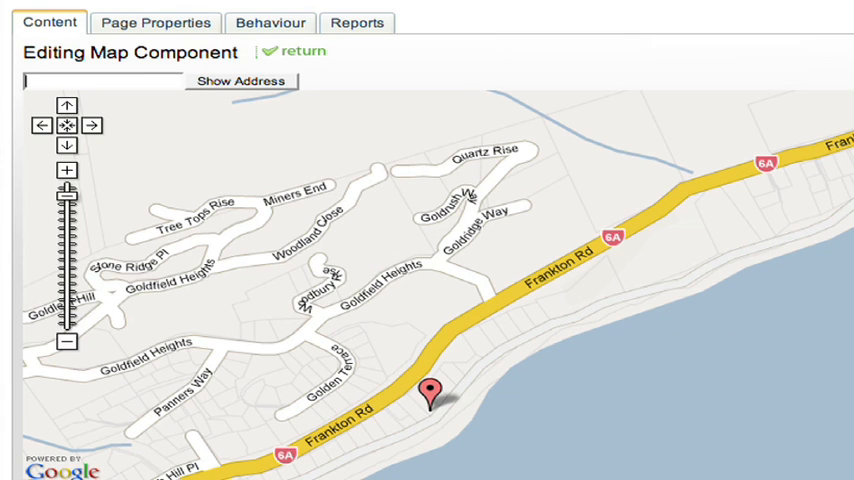
pyautogui.write('73 North Main Str')
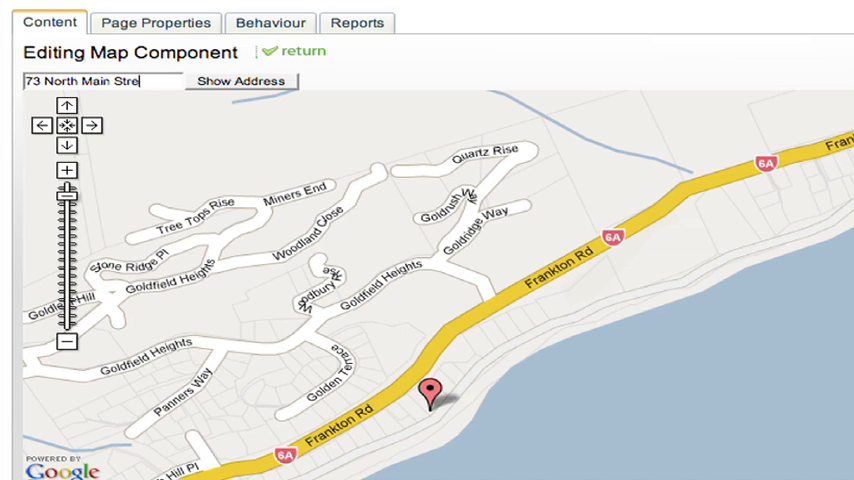
pyautogui.write('et St')
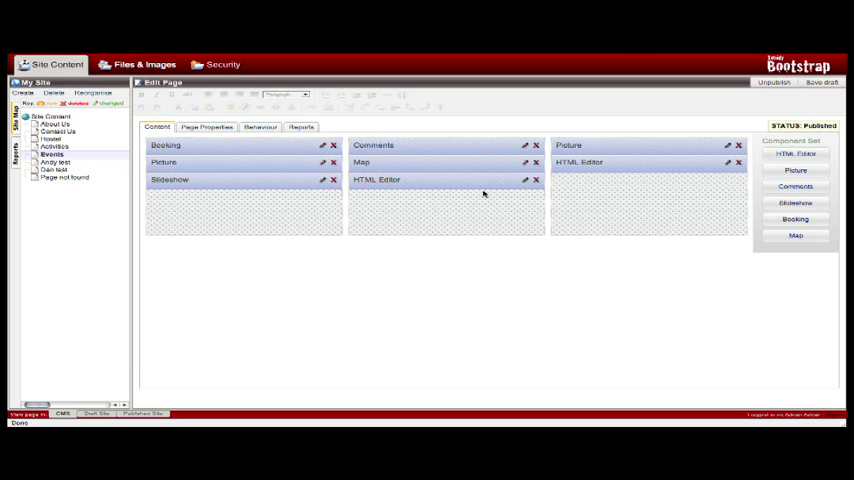
pyautogui.moveTo(432, 218)
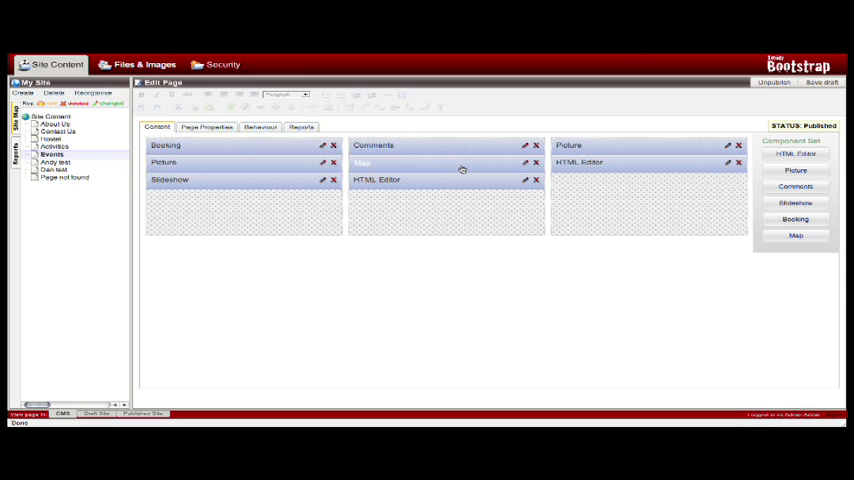
pyautogui.moveTo(464, 168)
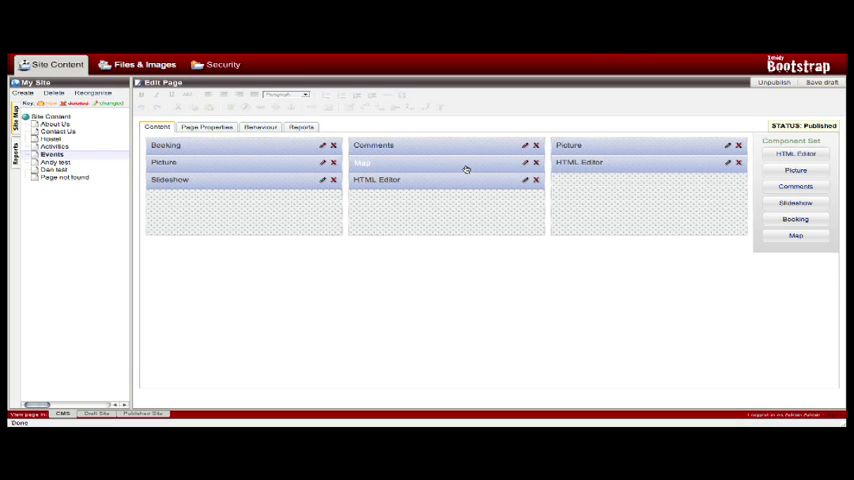